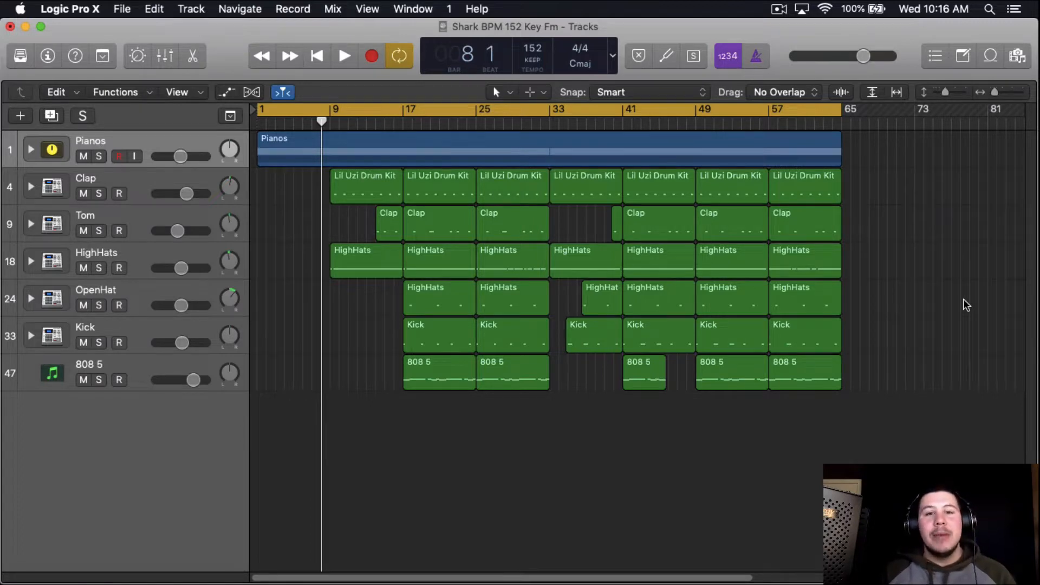
{"action": "mouse_move", "coordinate": [429, 247]}
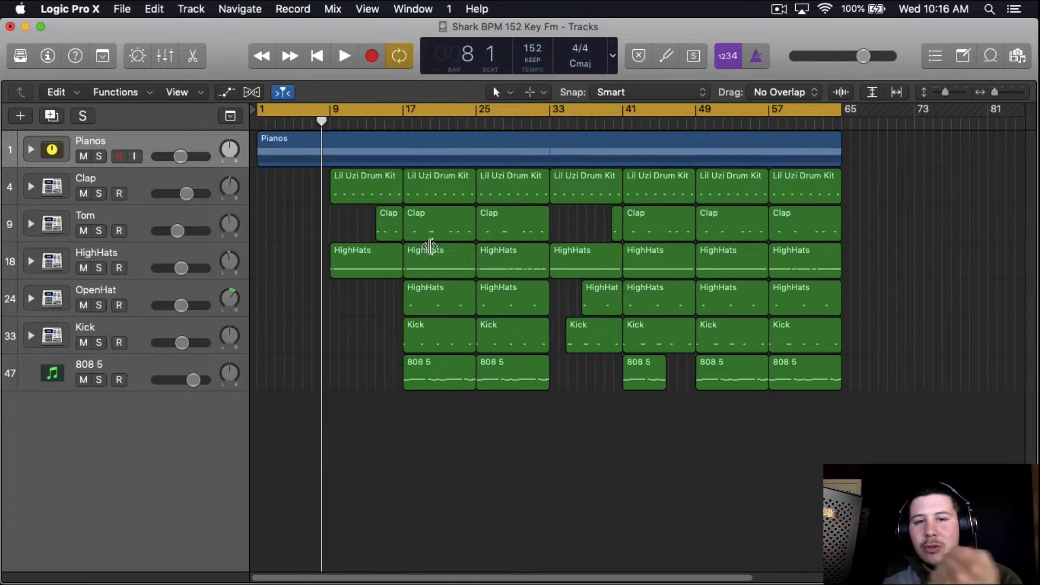
- Solo the Kick track so only its regions play, with its channel settings shown
{"action": "left_click_drag", "start_coordinate": [403, 110], "coordinate": [520, 110]}
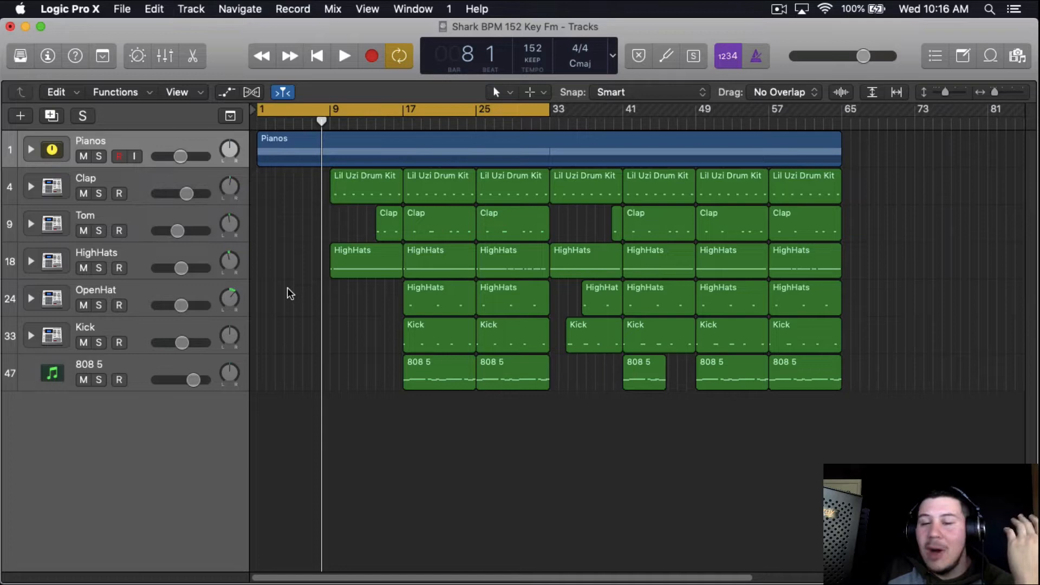
{"action": "mouse_move", "coordinate": [300, 306]}
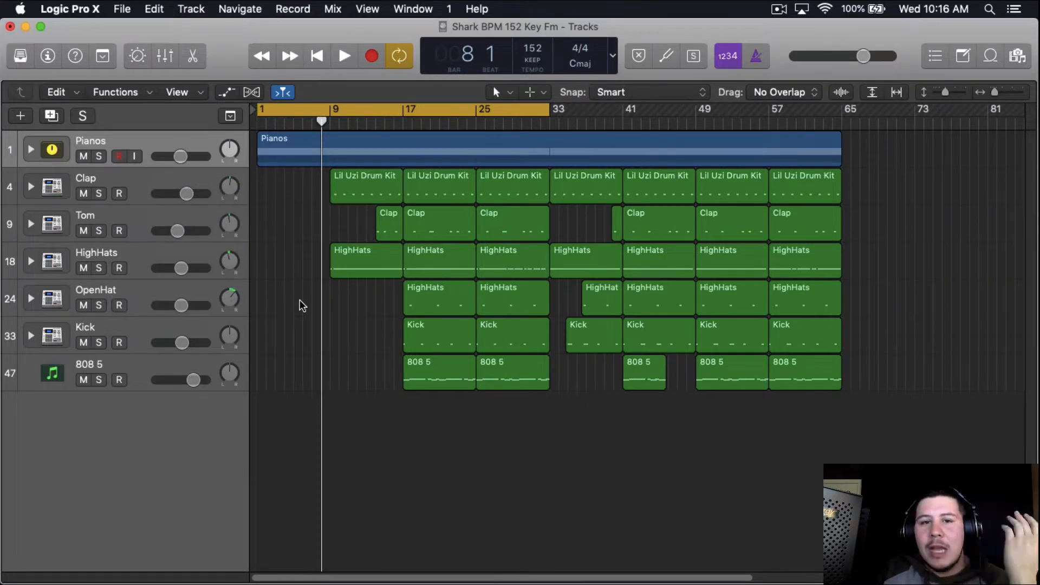
{"action": "mouse_move", "coordinate": [340, 355]}
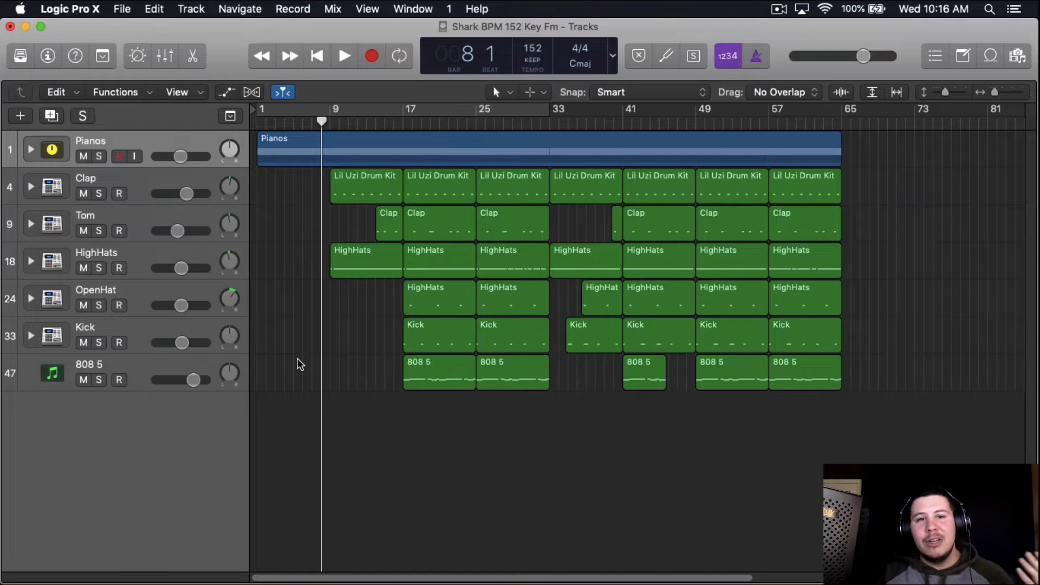
{"action": "mouse_move", "coordinate": [290, 378]}
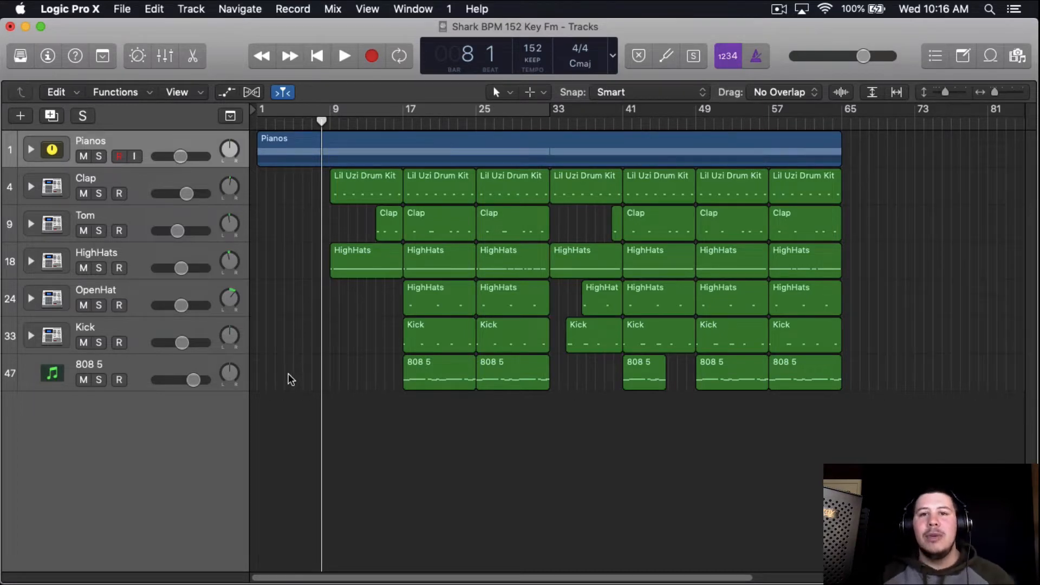
{"action": "left_click", "coordinate": [344, 56]}
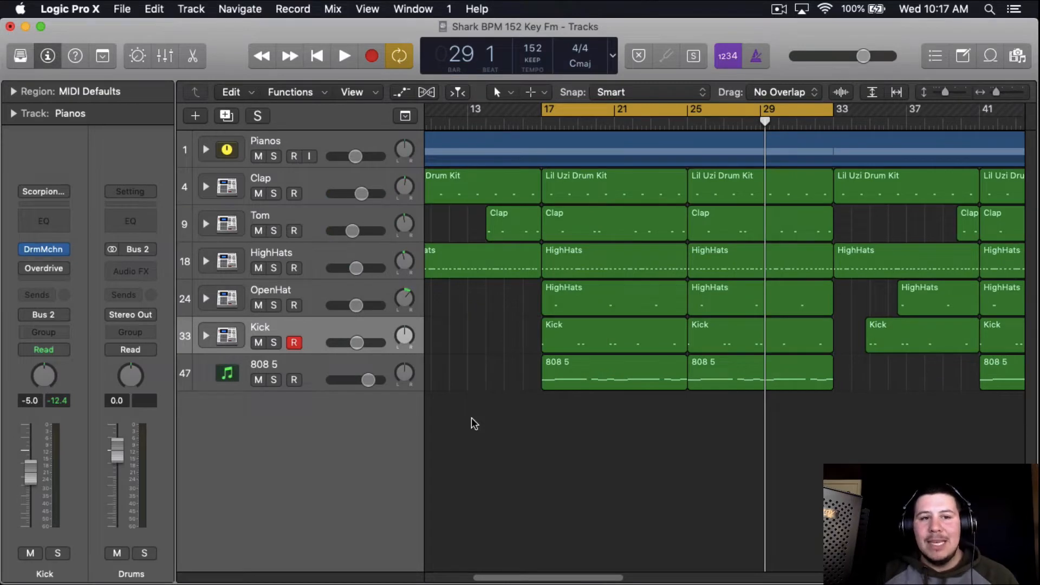
{"action": "mouse_move", "coordinate": [375, 343]}
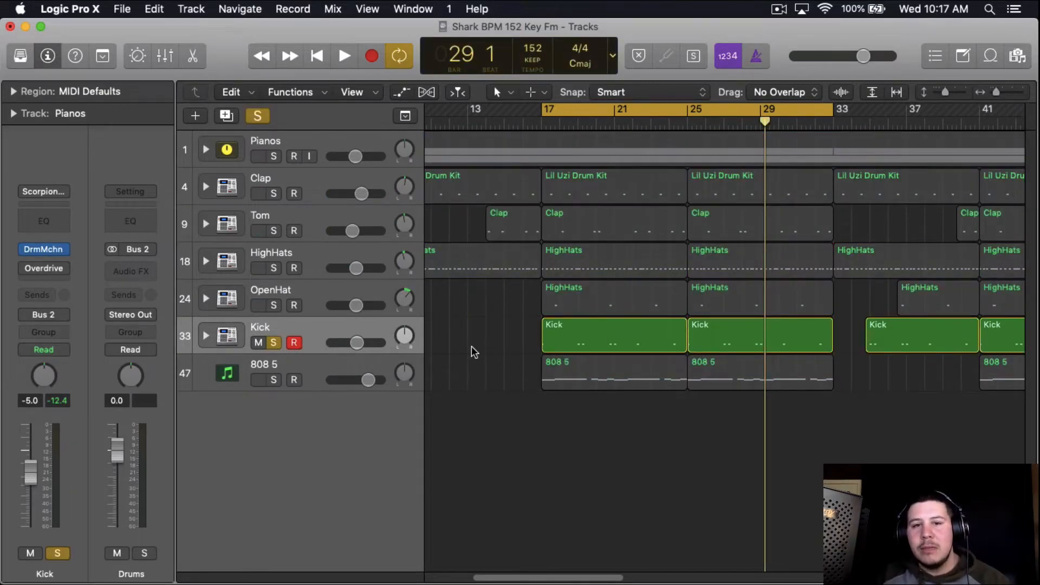
- Bring up the audio effect plugin list from an empty slot on the Kick channel
{"action": "left_click", "coordinate": [344, 56]}
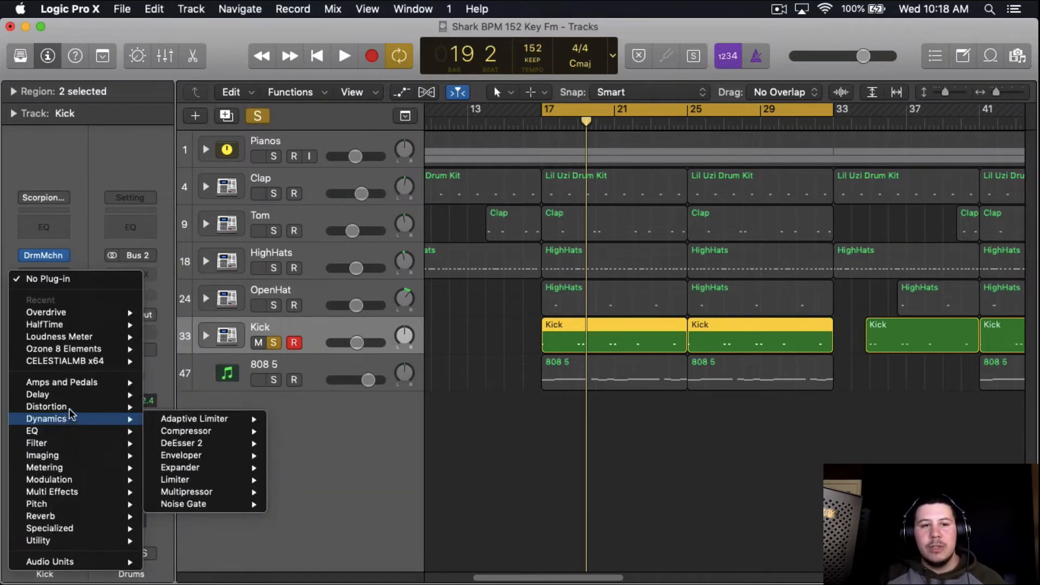
- Add the stock Overdrive to the Kick channel and audition it during playback
{"action": "left_click", "coordinate": [45, 312]}
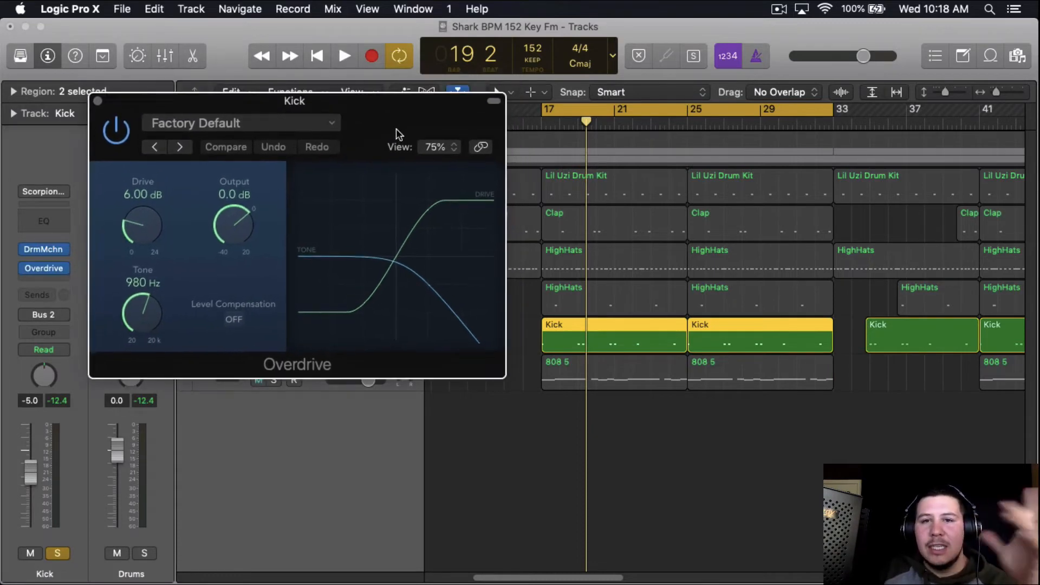
{"action": "left_click", "coordinate": [343, 55]}
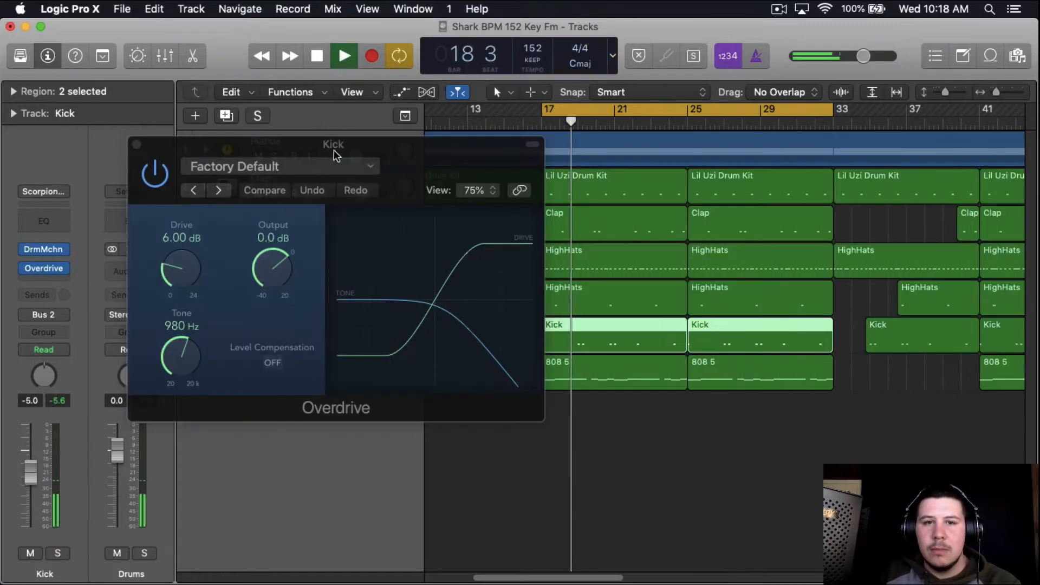
{"action": "left_click", "coordinate": [316, 56]}
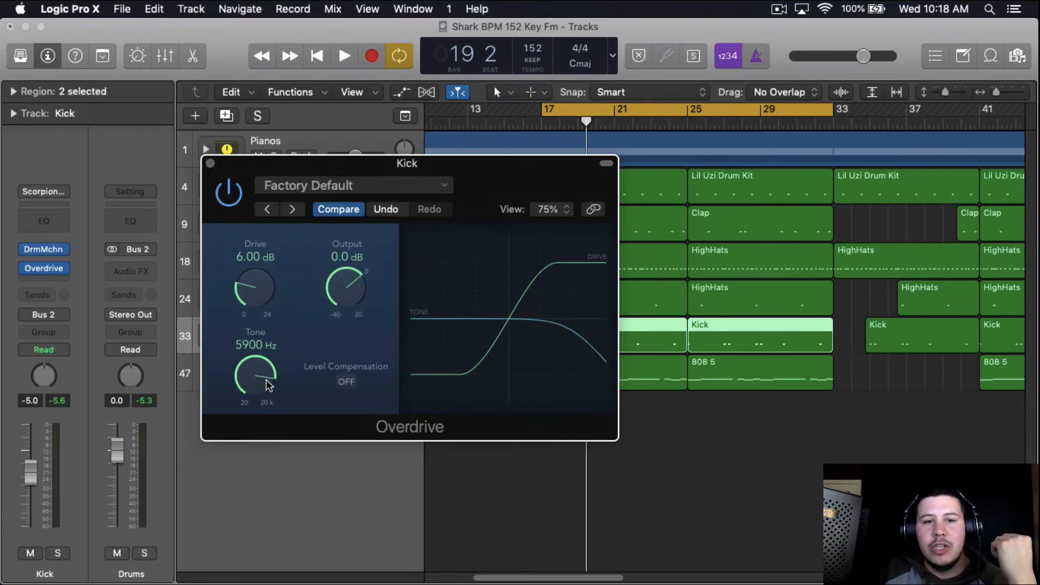
- Raise the Overdrive tone to 20000 Hz after sweeping it down and up to compare
{"action": "left_click_drag", "start_coordinate": [255, 378], "coordinate": [265, 371]}
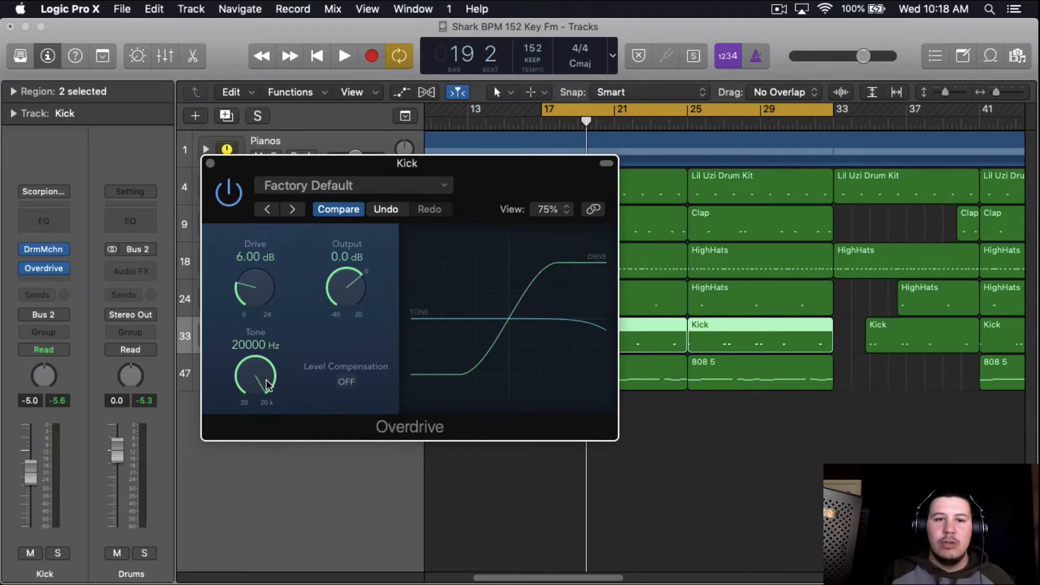
{"action": "left_click_drag", "start_coordinate": [255, 378], "coordinate": [255, 398]}
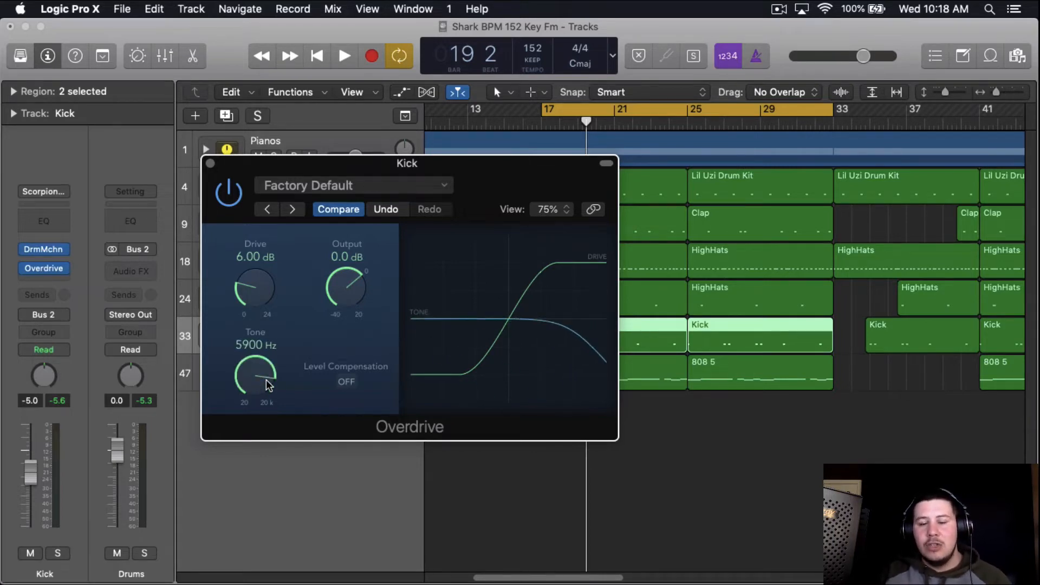
{"action": "left_click_drag", "start_coordinate": [254, 377], "coordinate": [265, 358]}
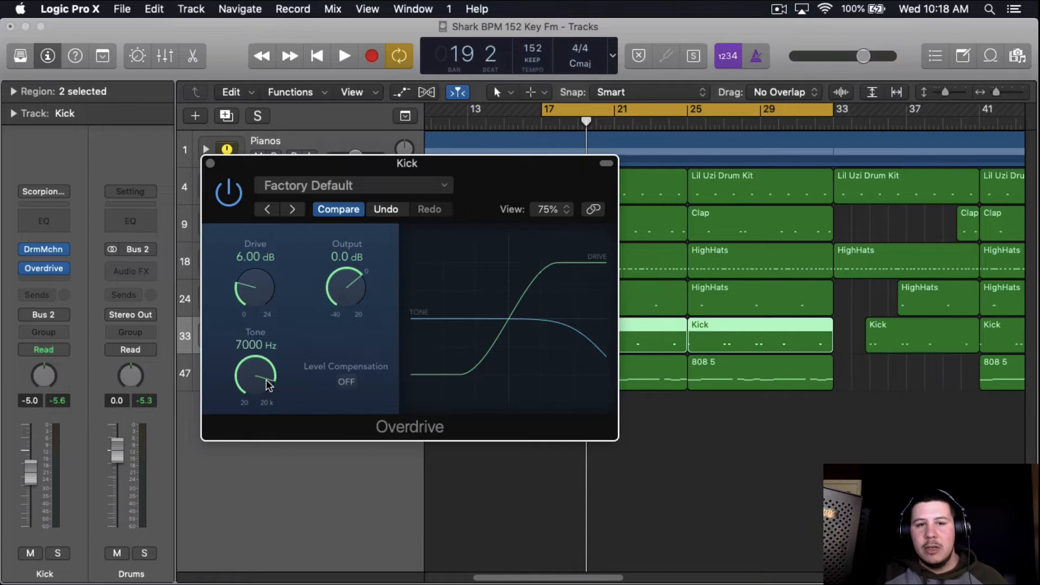
{"action": "left_click_drag", "start_coordinate": [254, 378], "coordinate": [255, 358]}
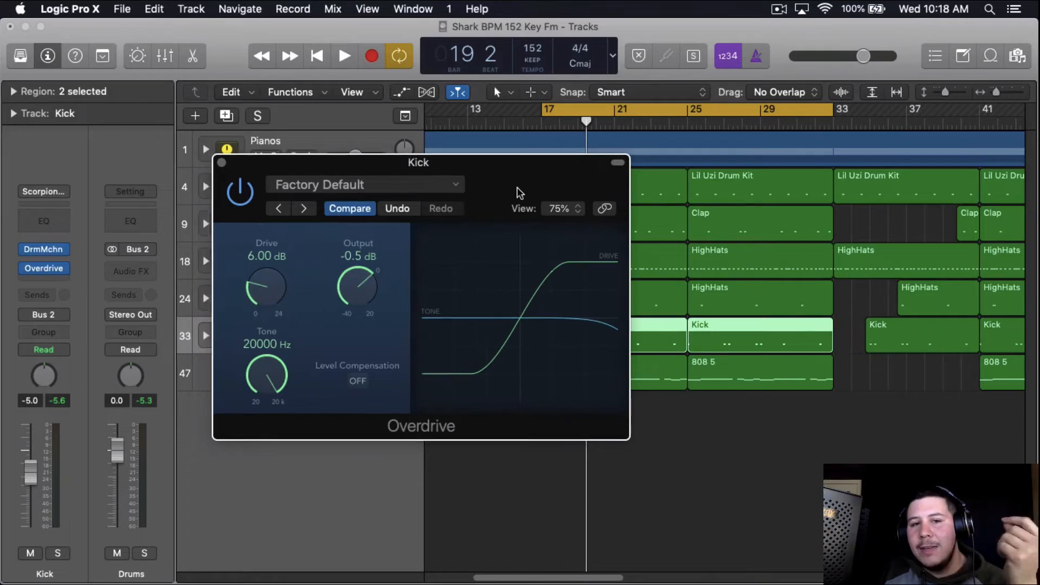
- Lower the Overdrive output level to -0.5 dB
{"action": "left_click_drag", "start_coordinate": [358, 285], "coordinate": [362, 299]}
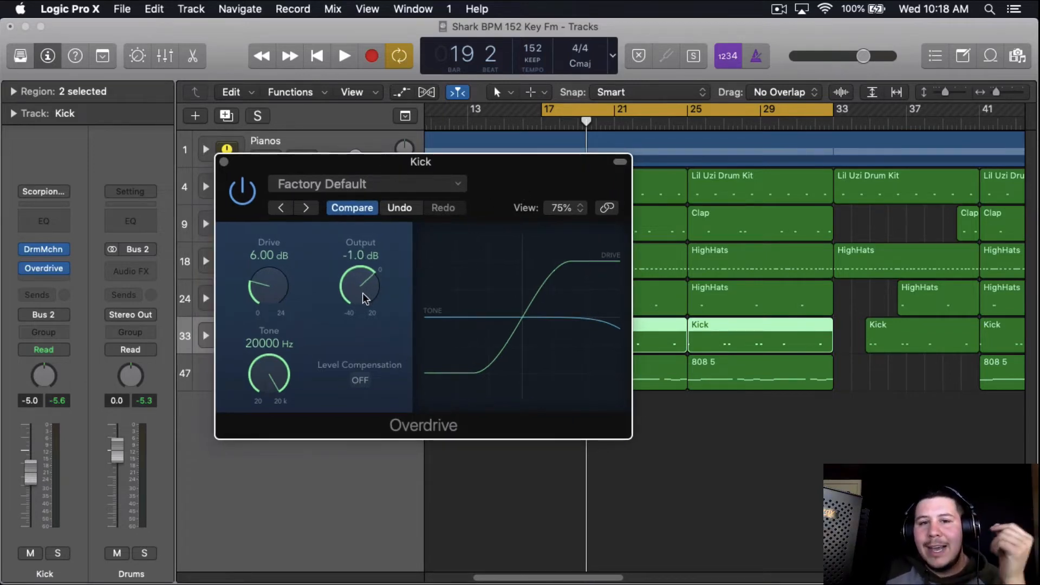
{"action": "left_click_drag", "start_coordinate": [360, 285], "coordinate": [357, 302]}
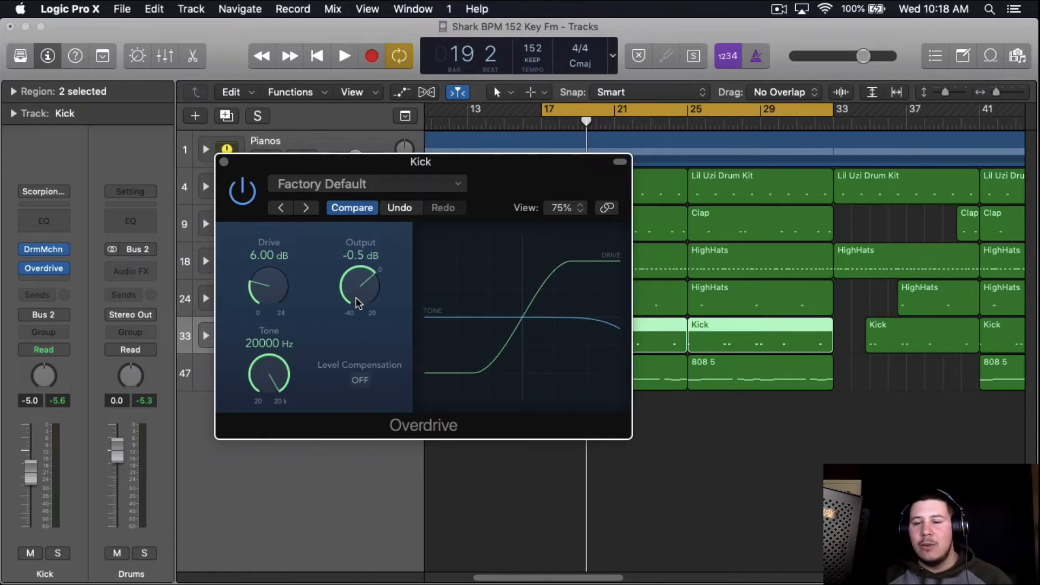
{"action": "mouse_move", "coordinate": [383, 247]}
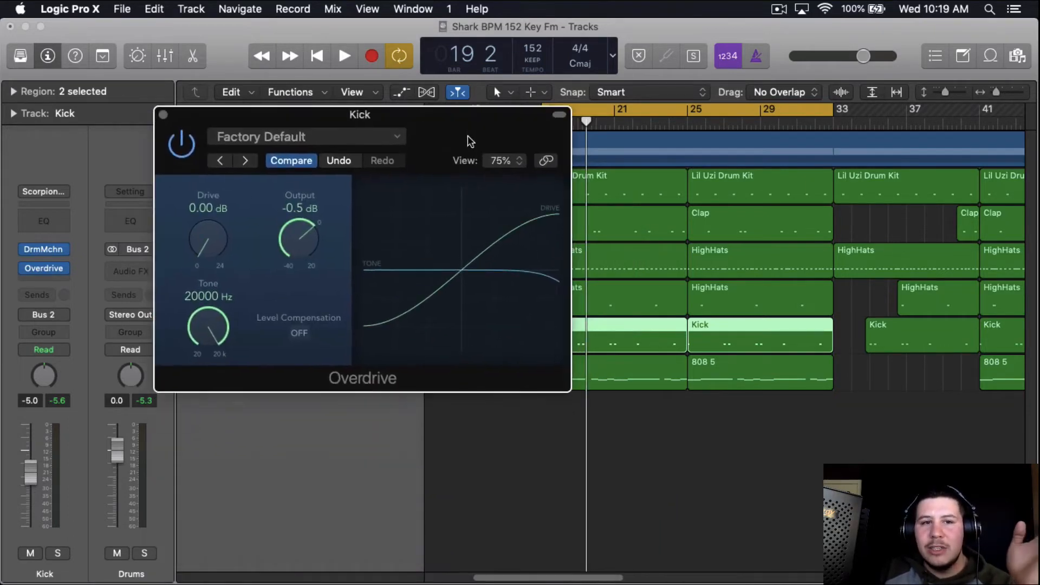
- Move the Overdrive window lower so the tracks underneath are visible
{"action": "left_click_drag", "start_coordinate": [360, 114], "coordinate": [292, 112]}
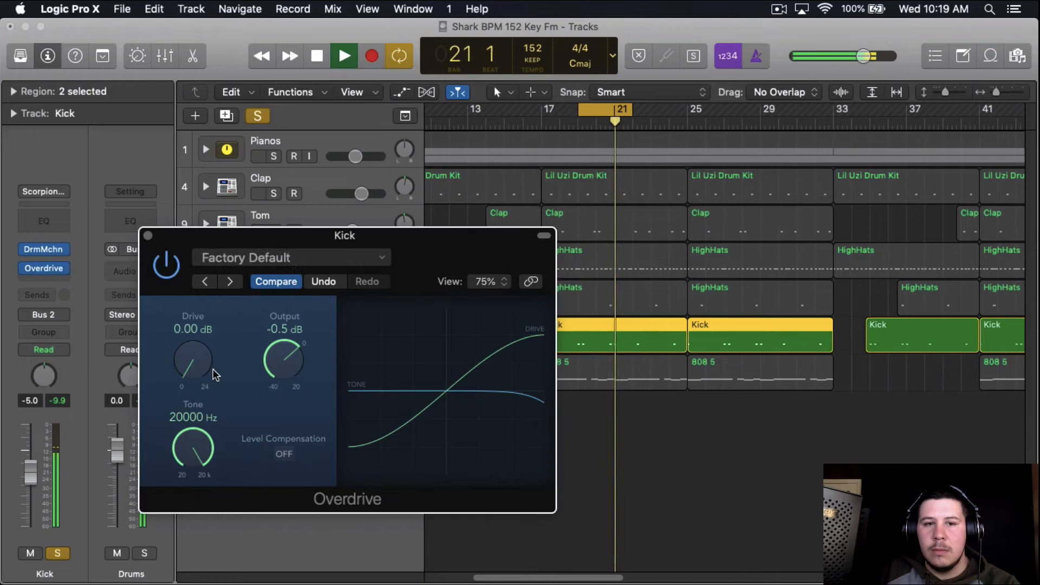
- Sweep the drive through 7, 0, 2.50 and 10.50 dB, settling it at 6.50 dB
{"action": "left_click", "coordinate": [317, 56]}
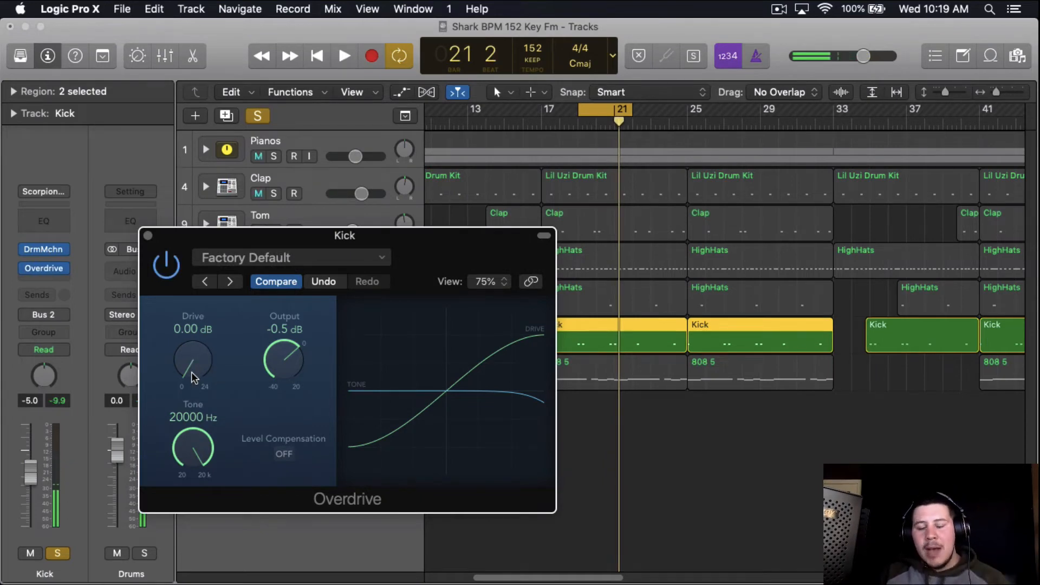
{"action": "left_click_drag", "start_coordinate": [193, 362], "coordinate": [192, 331]}
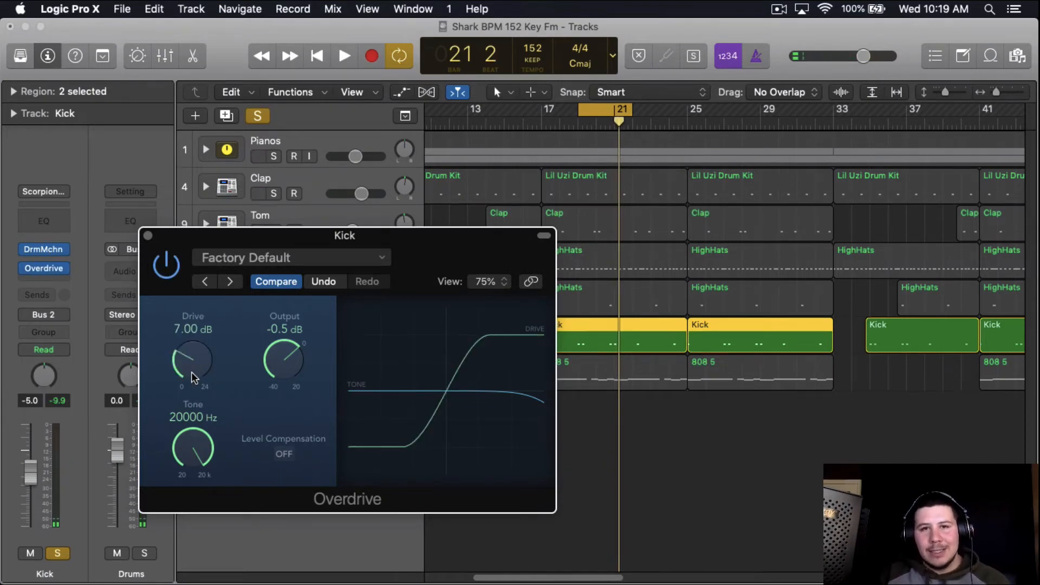
{"action": "left_click_drag", "start_coordinate": [193, 363], "coordinate": [193, 385]}
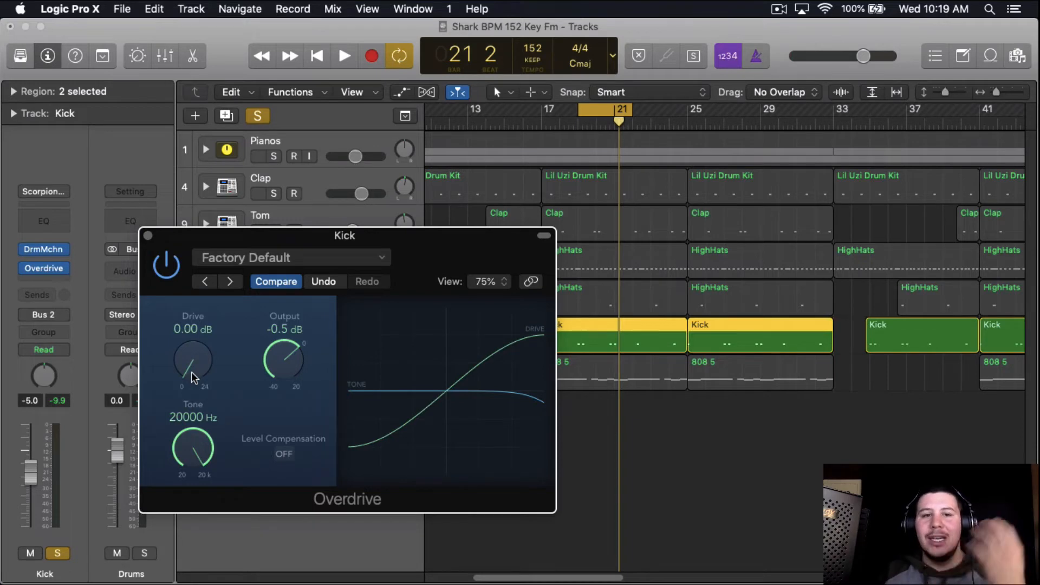
{"action": "left_click_drag", "start_coordinate": [193, 361], "coordinate": [196, 358]}
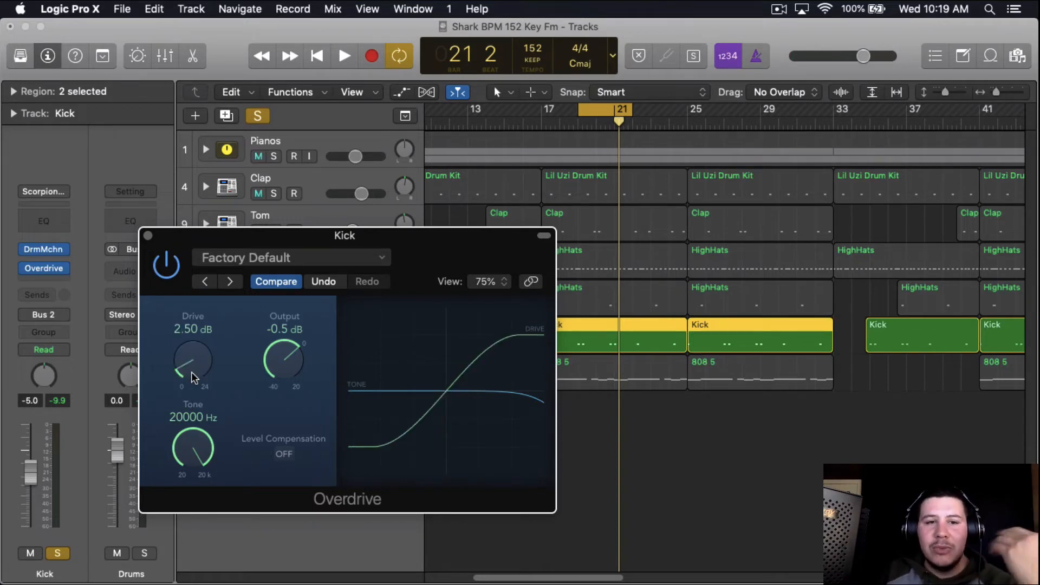
{"action": "left_click_drag", "start_coordinate": [193, 361], "coordinate": [198, 338]}
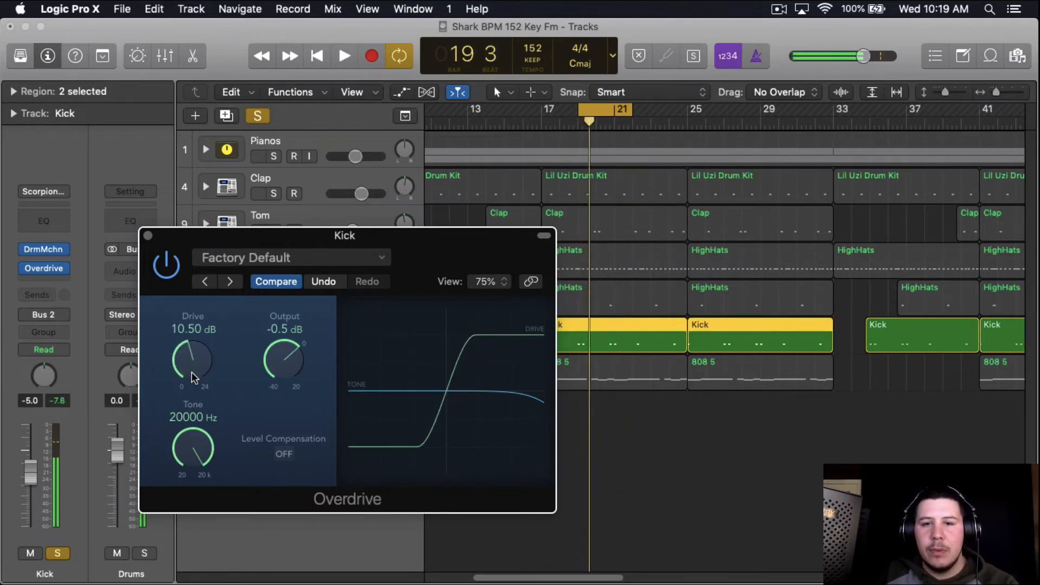
{"action": "left_click_drag", "start_coordinate": [192, 359], "coordinate": [189, 371]}
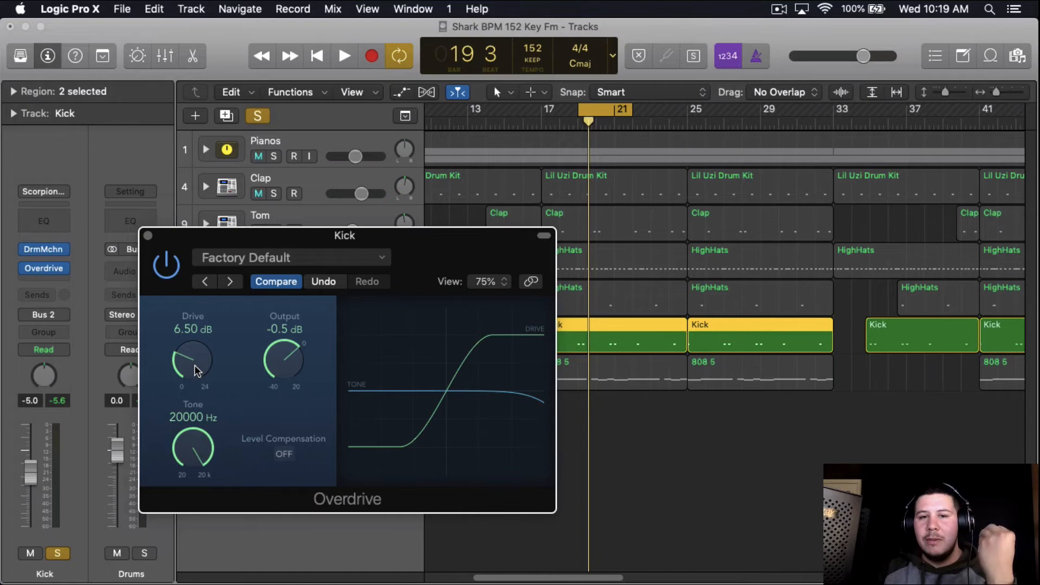
{"action": "mouse_move", "coordinate": [288, 331]}
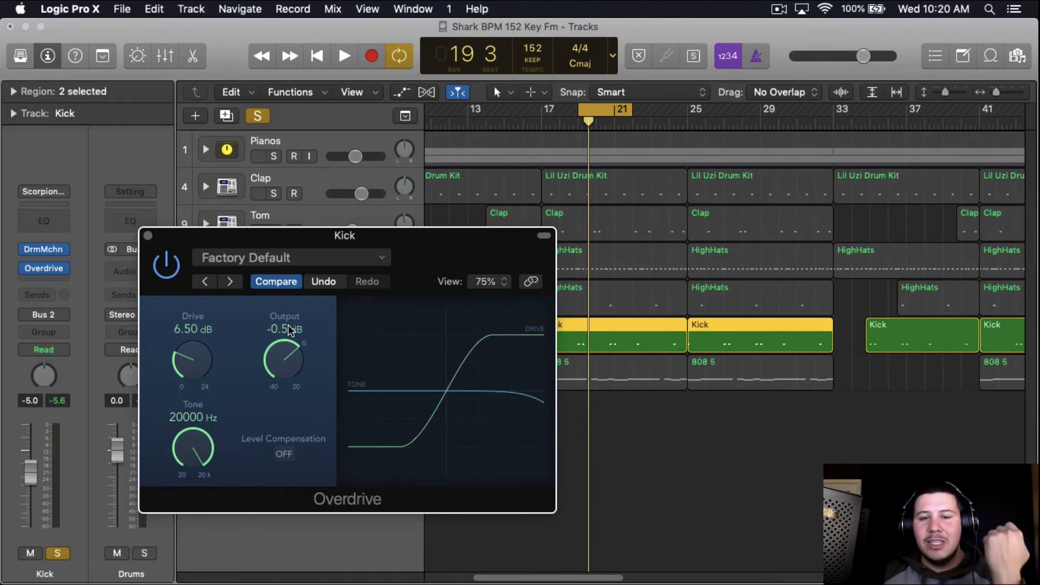
- Extend the cycle range out to bar 34 and start playing the looped section
{"action": "left_click_drag", "start_coordinate": [345, 236], "coordinate": [305, 163]}
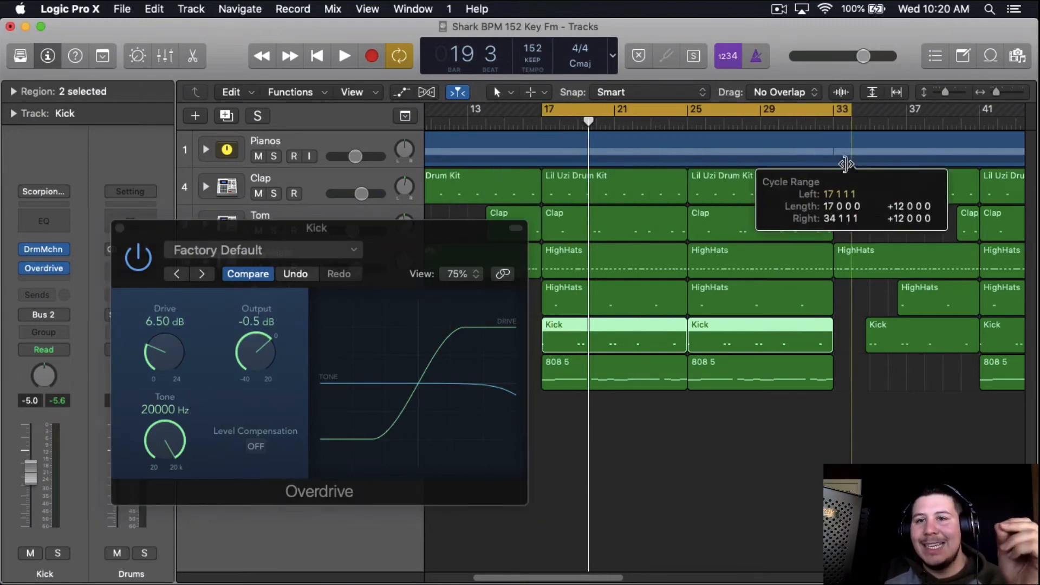
{"action": "left_click", "coordinate": [343, 55]}
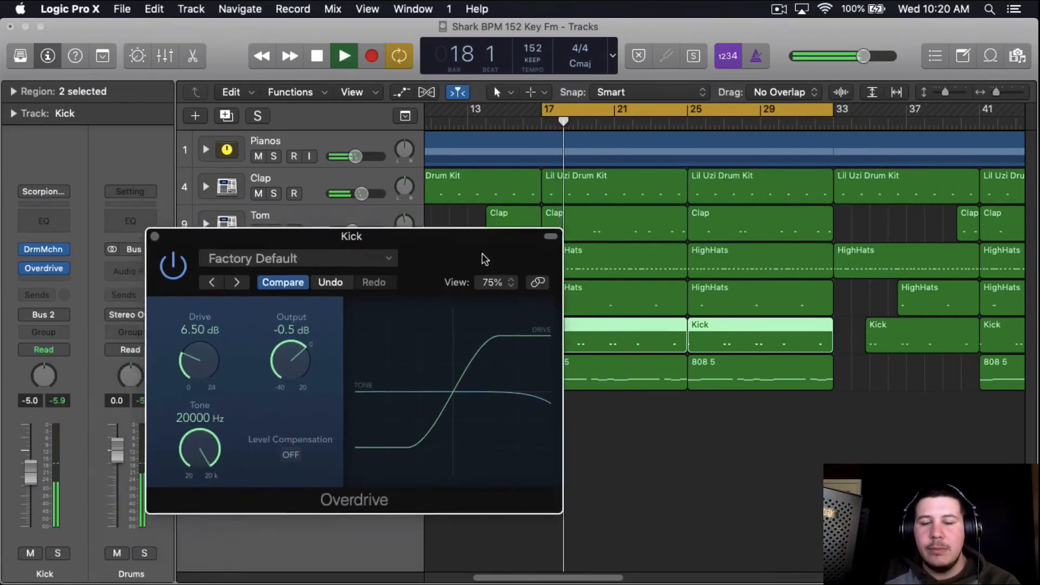
- Lower the Kick track's volume fader to -9.0 dB while listening, then stop playback
{"action": "left_click_drag", "start_coordinate": [351, 236], "coordinate": [308, 165]}
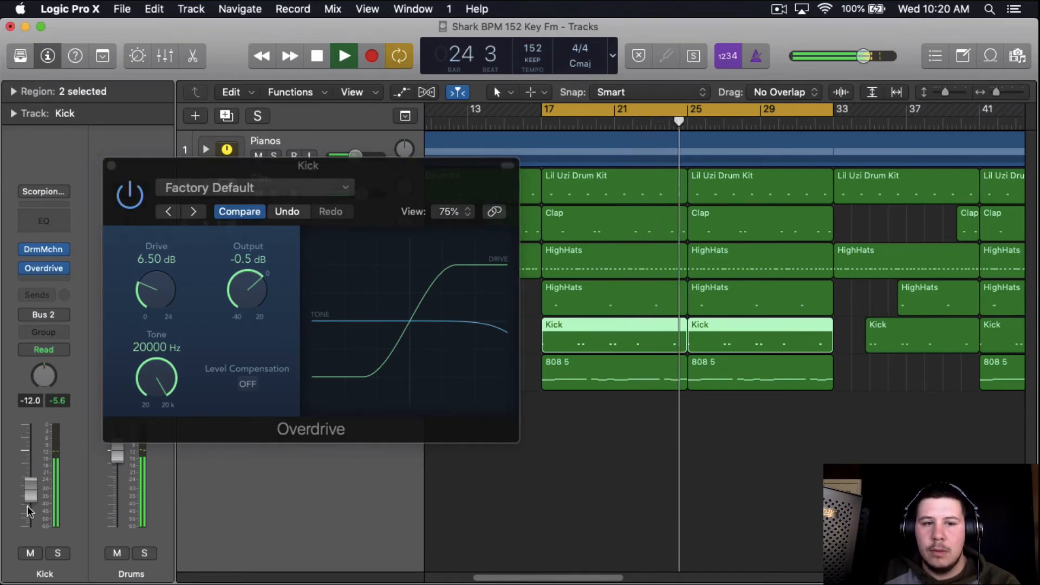
{"action": "left_click_drag", "start_coordinate": [28, 511], "coordinate": [27, 494]}
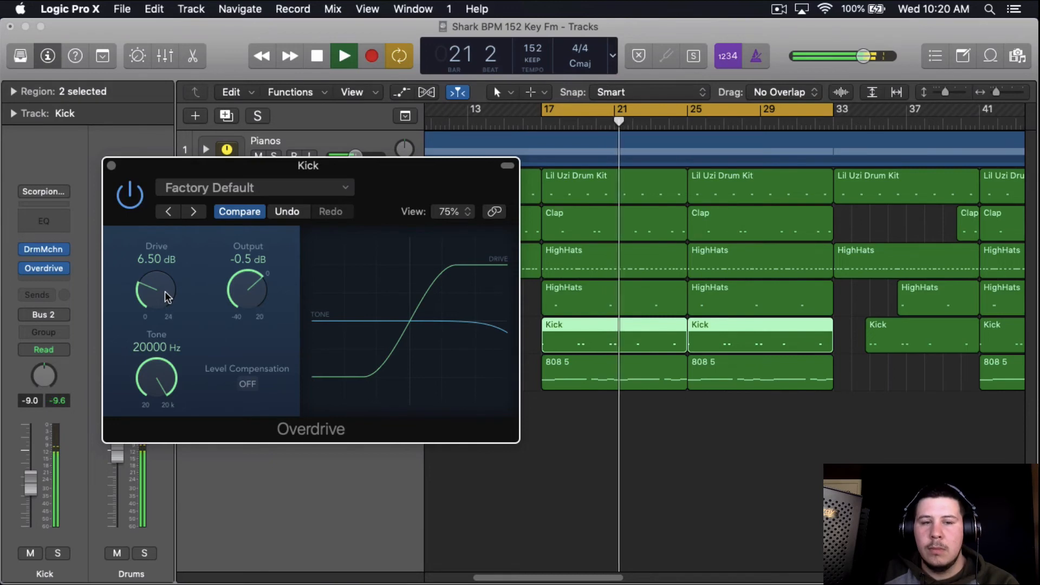
{"action": "left_click", "coordinate": [317, 56]}
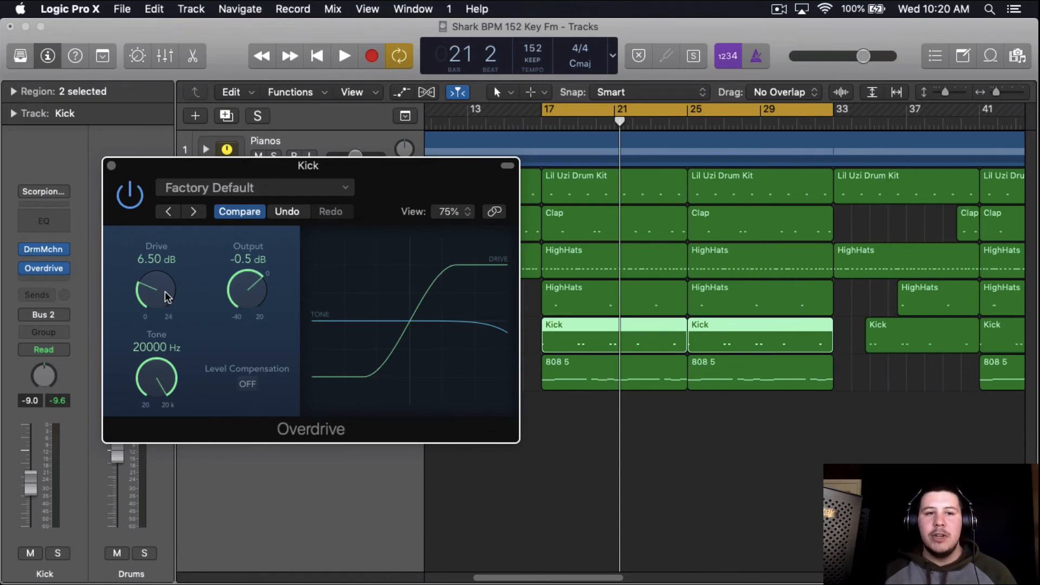
{"action": "mouse_move", "coordinate": [369, 240]}
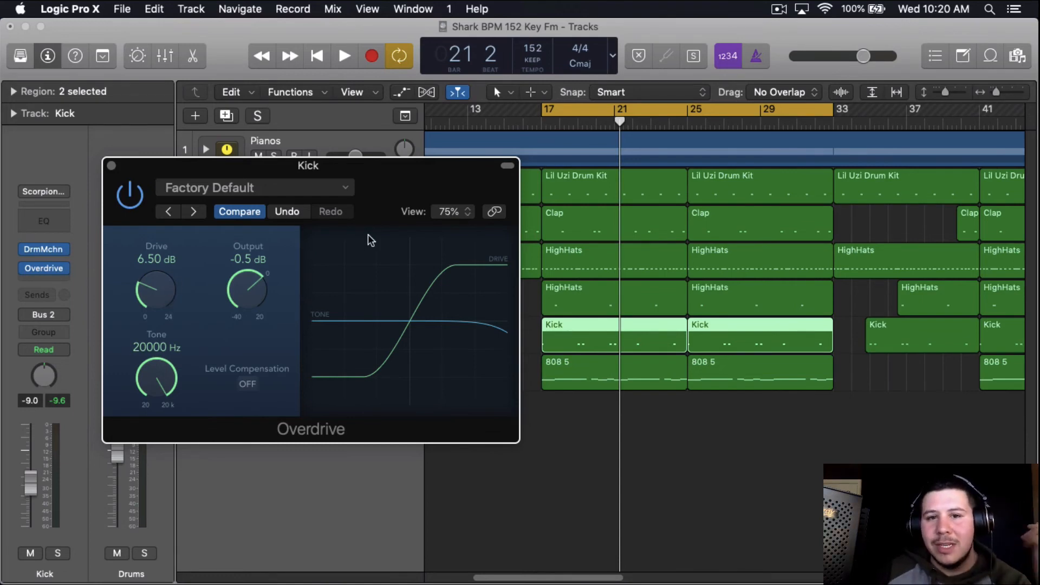
- Reposition the Overdrive window higher up over the arrangement
{"action": "left_click_drag", "start_coordinate": [308, 165], "coordinate": [304, 87]}
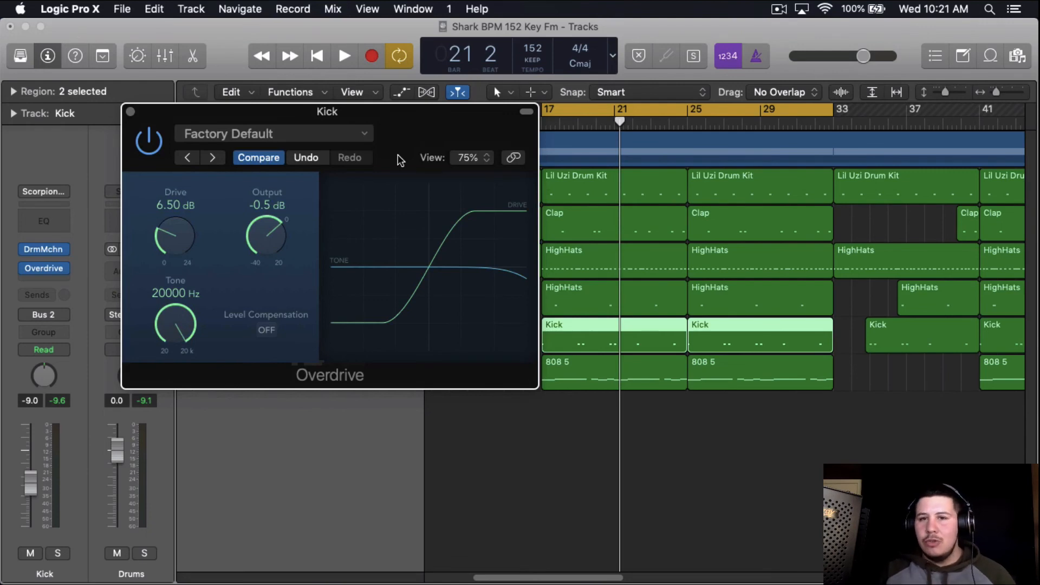
{"action": "left_click_drag", "start_coordinate": [327, 112], "coordinate": [317, 106]}
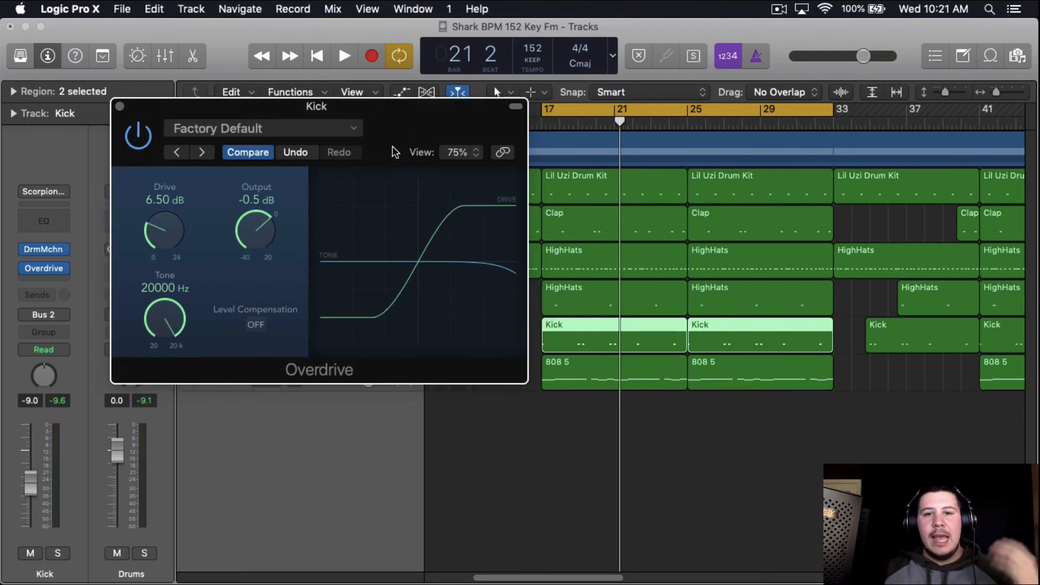